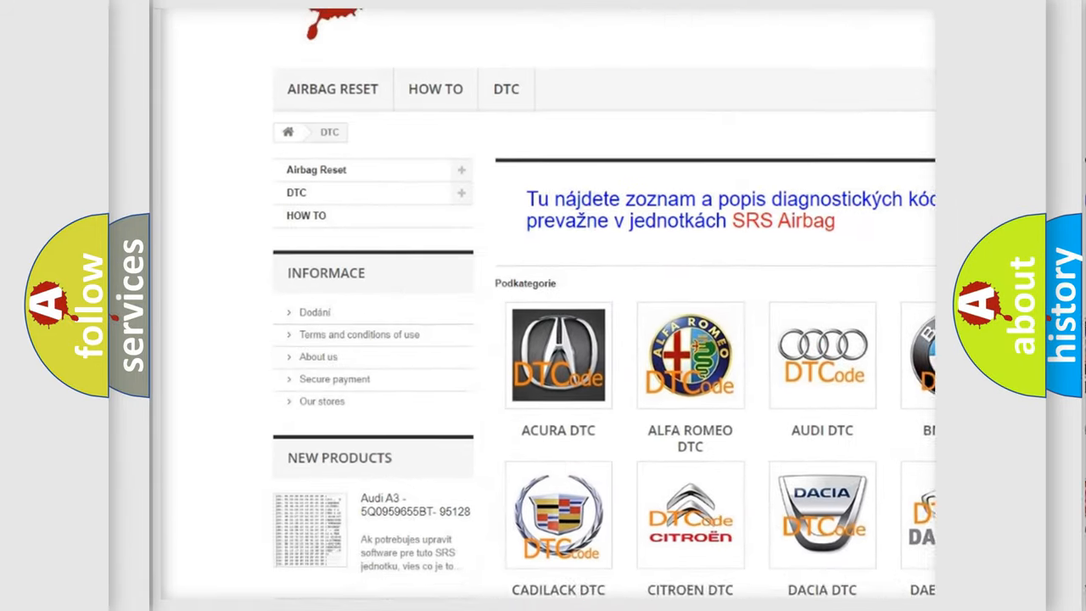
{"action": "scroll", "scroll_direction": "down", "scroll_amount": 3}
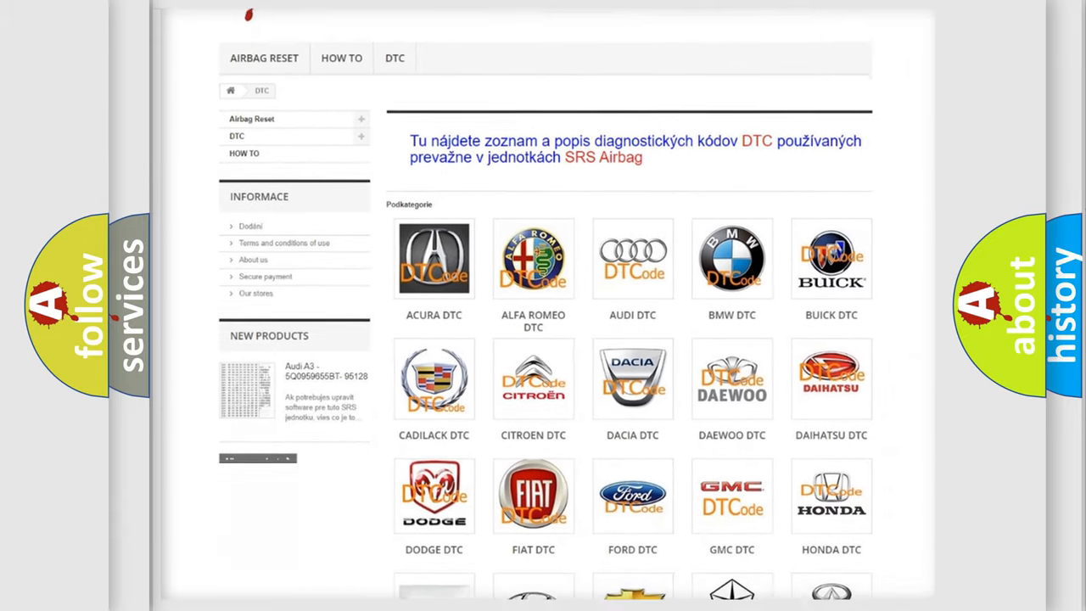
{"action": "scroll", "scroll_direction": "down", "scroll_amount": 3}
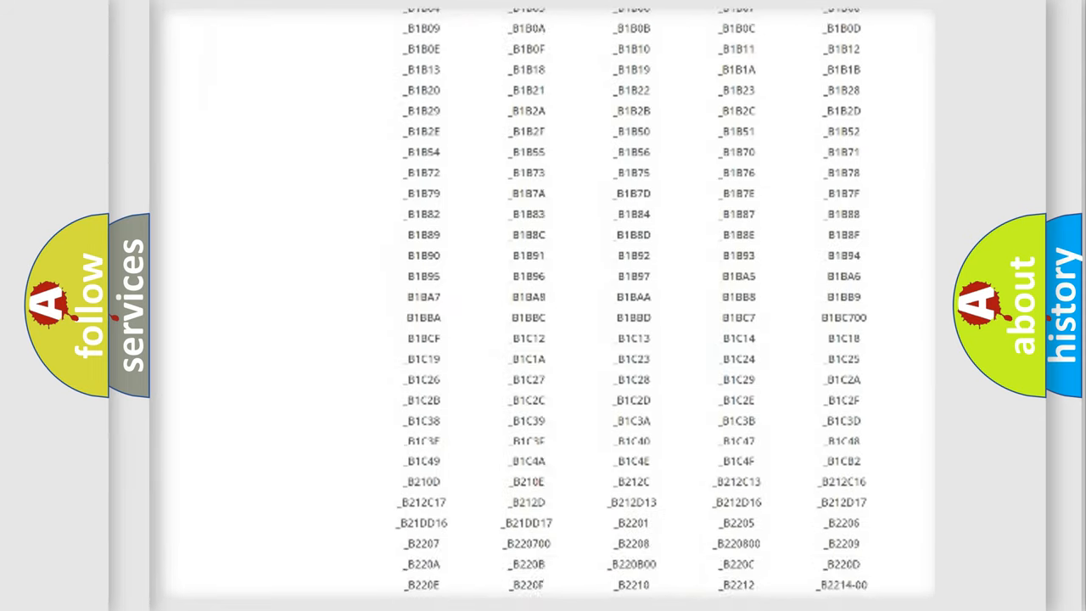
{"action": "scroll", "scroll_direction": "down", "scroll_amount": 3}
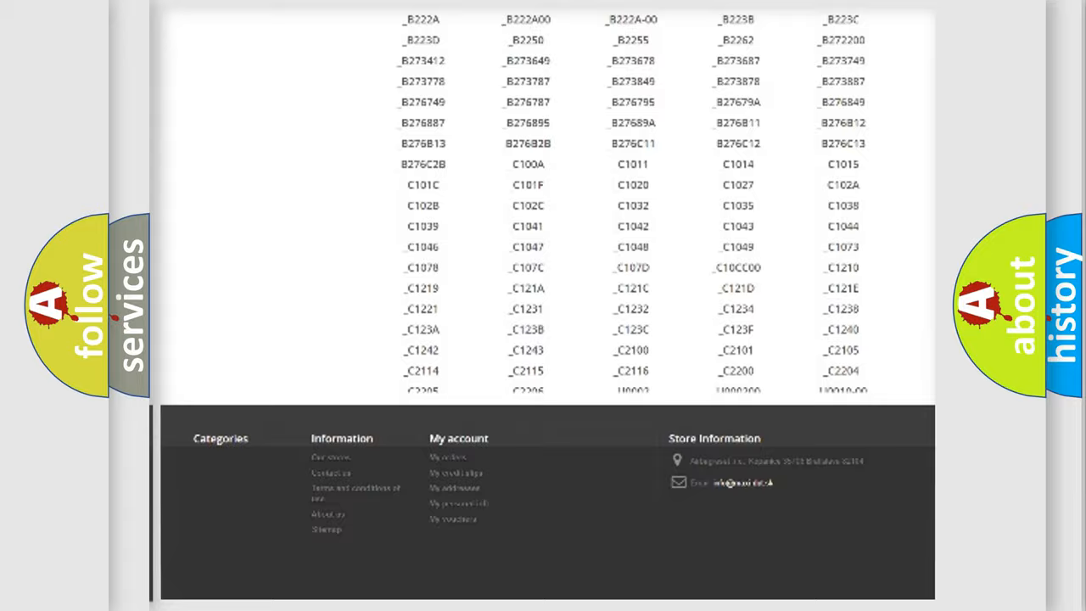